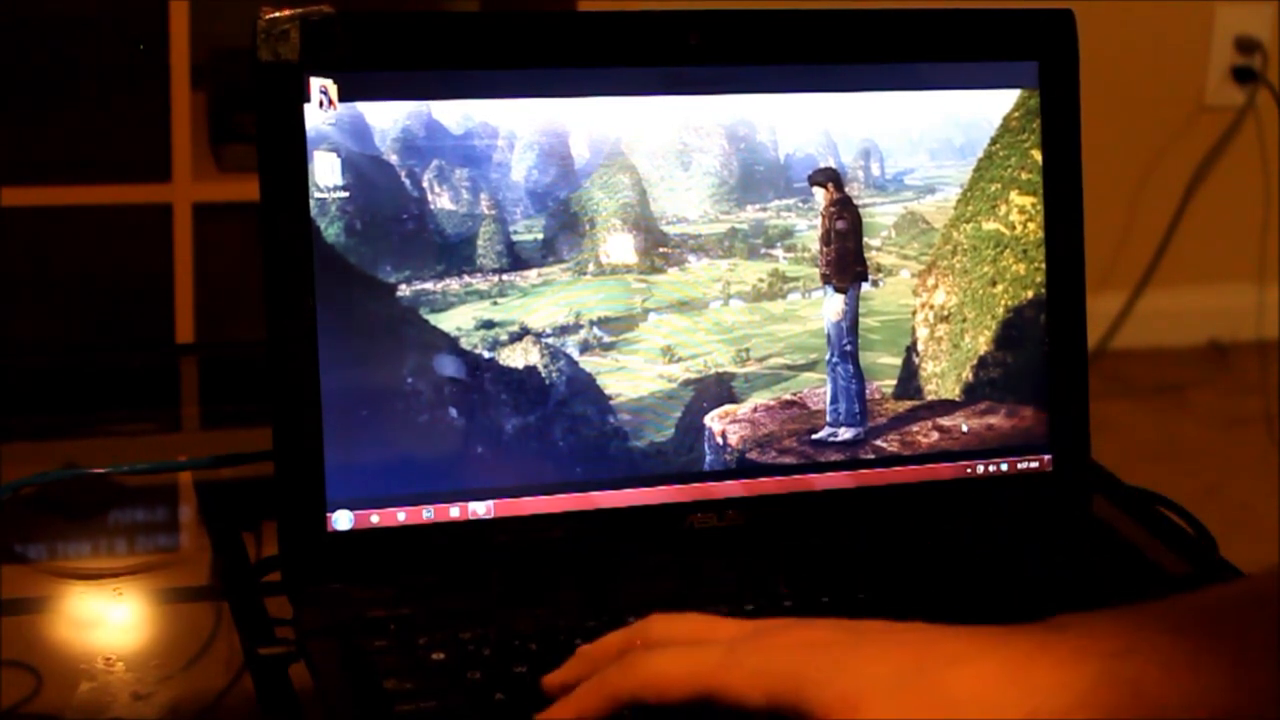
Step: Open the Network Connections folder listing the laptop's network adapters
left_click(345, 515)
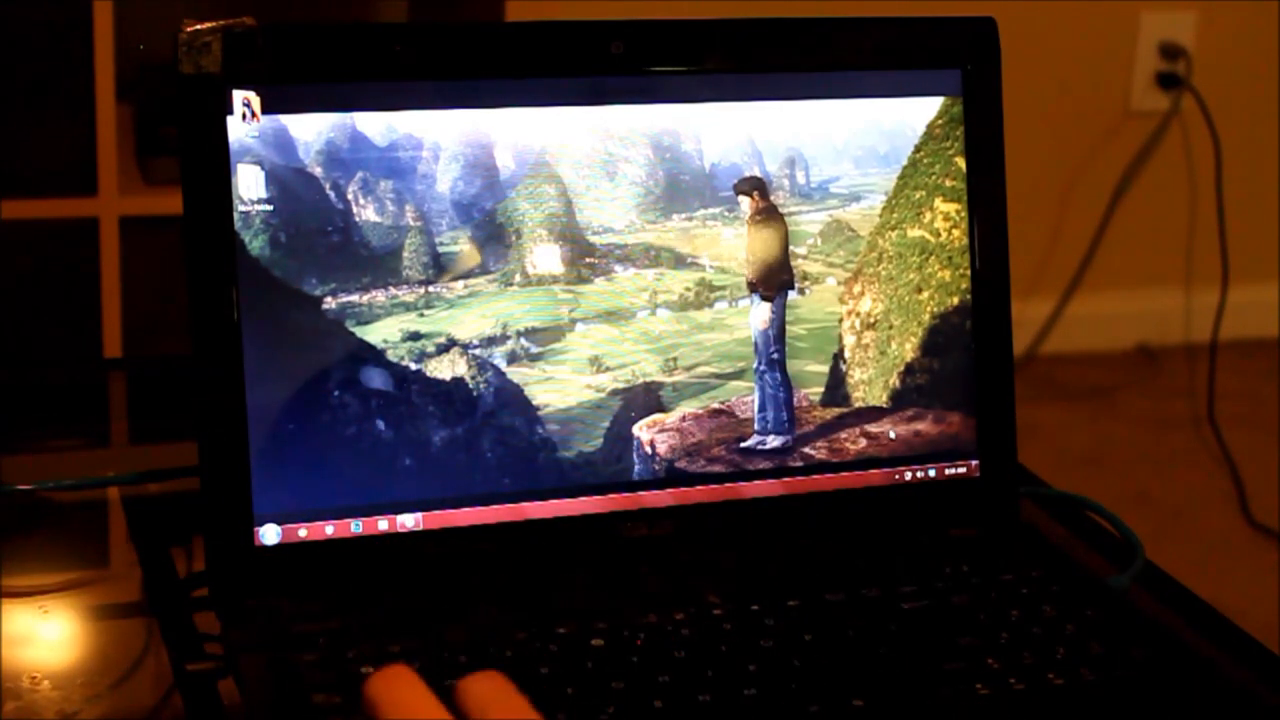
left_click(270, 533)
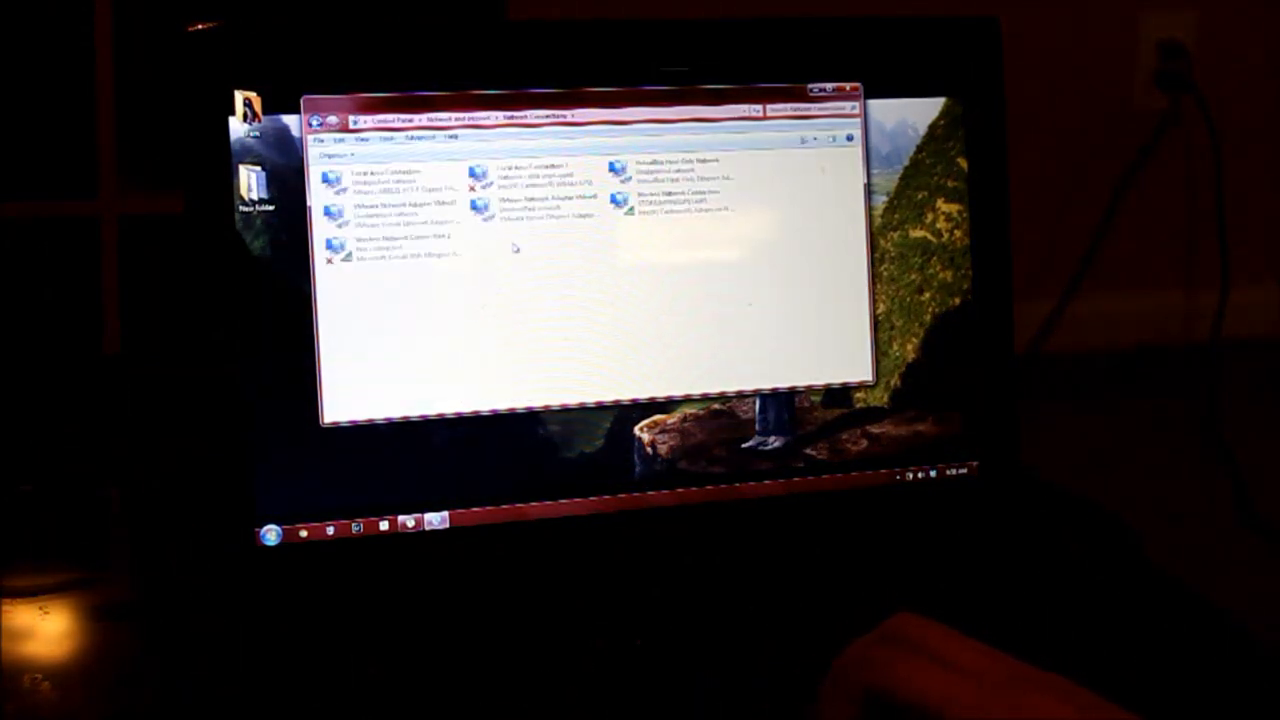
Step: Select Local Area Connection and bring up its right-click options menu
left_click(385, 180)
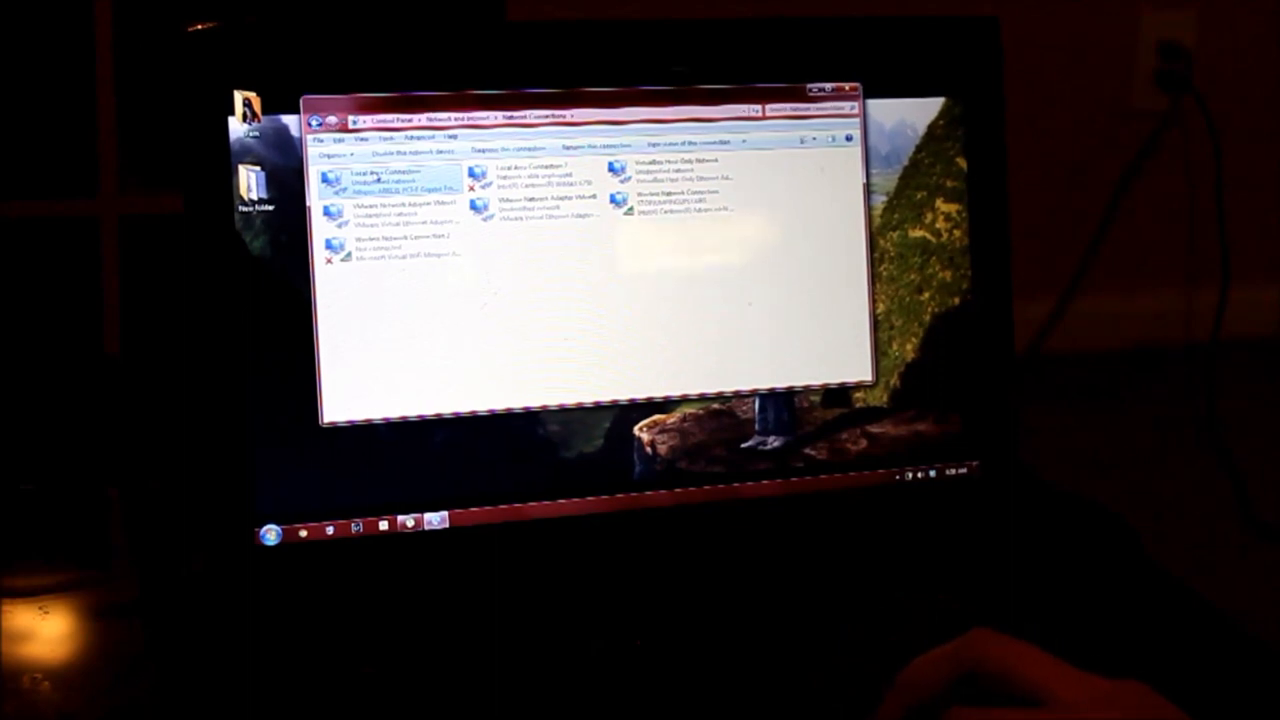
right_click(380, 180)
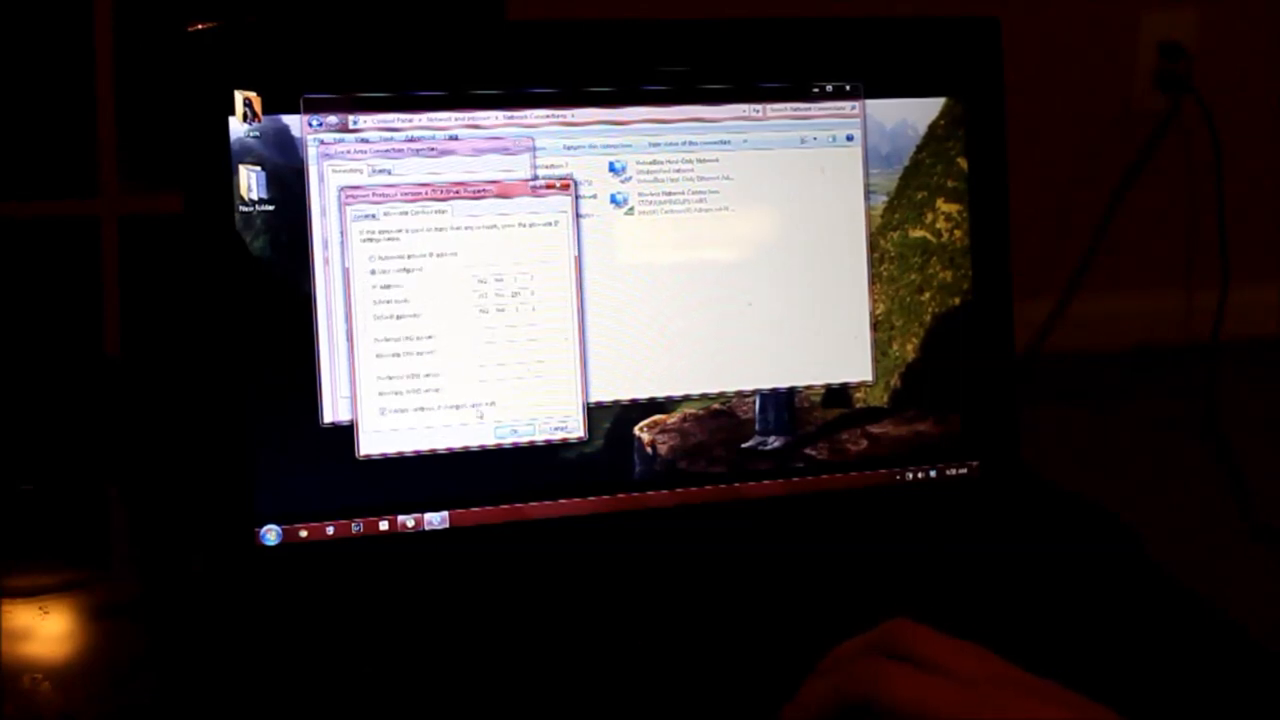
Step: Launch FileZilla from the taskbar, leaving the IPv4 properties dialog open
left_click(277, 533)
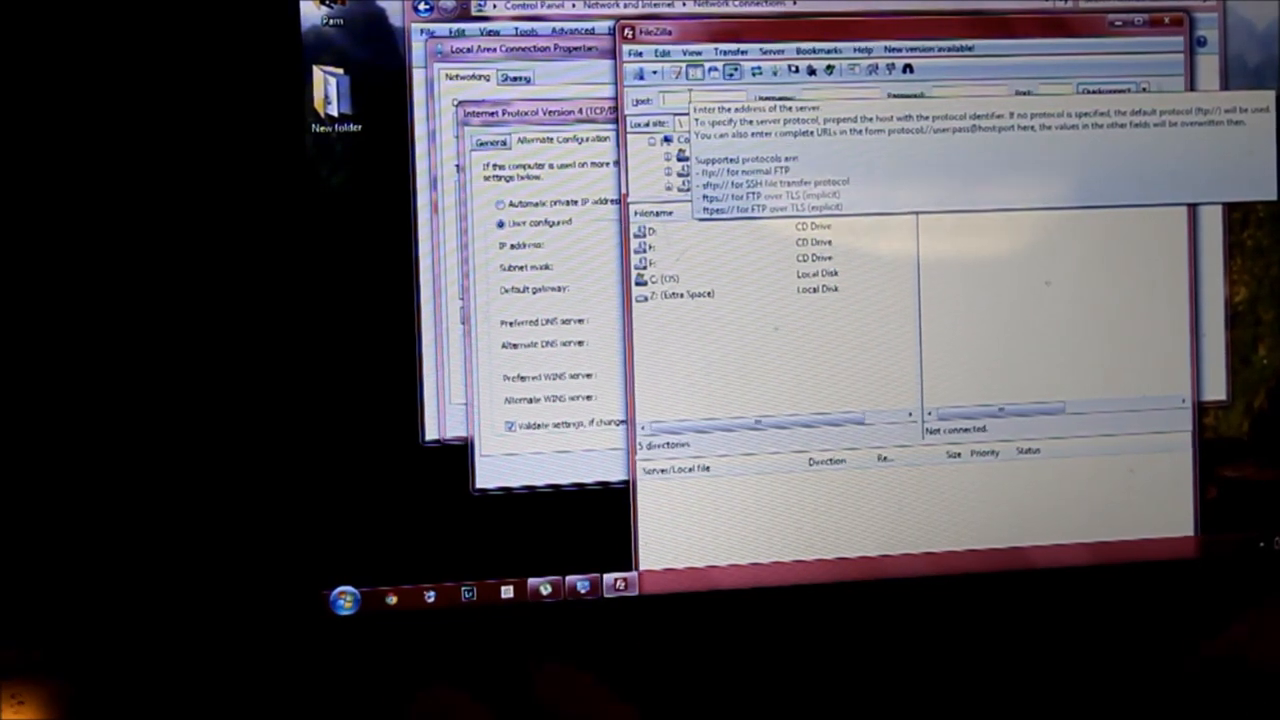
Step: Quickconnect to host 192.168.1.8 as user xbox, retrying the connection
type("192.168.1.8")
left_click(841, 98)
type("xbox")
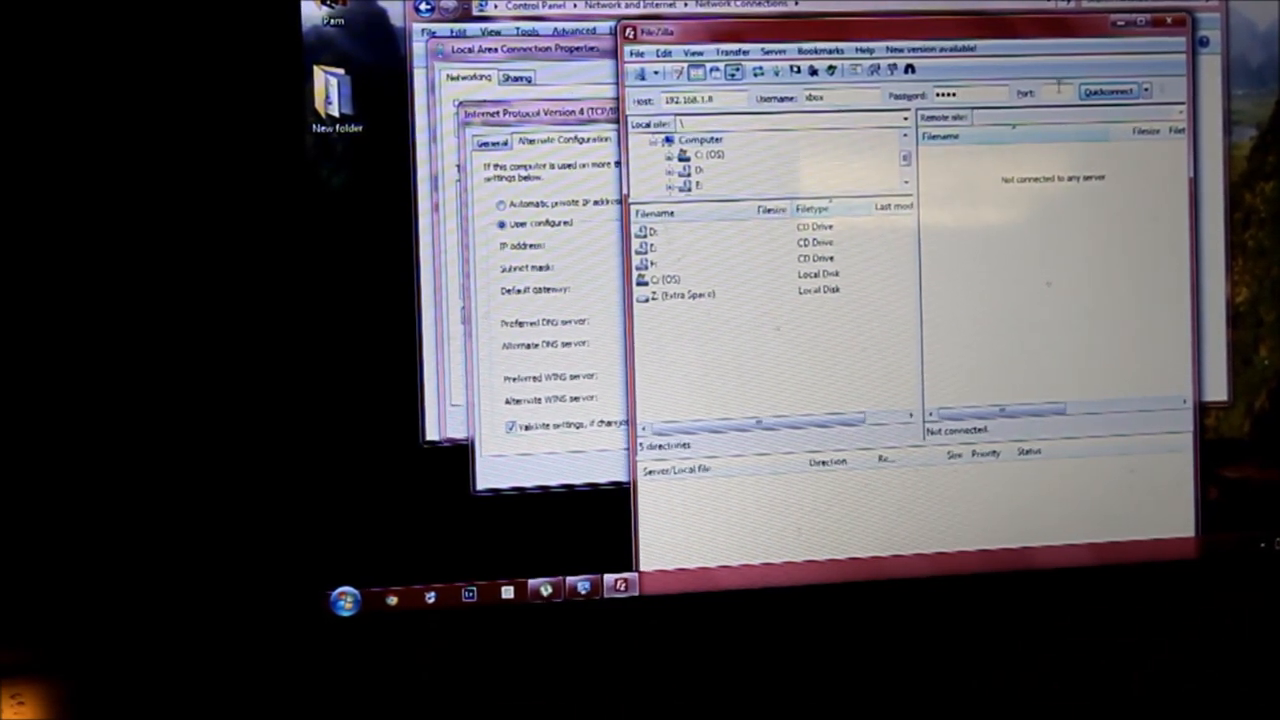
left_click(1108, 91)
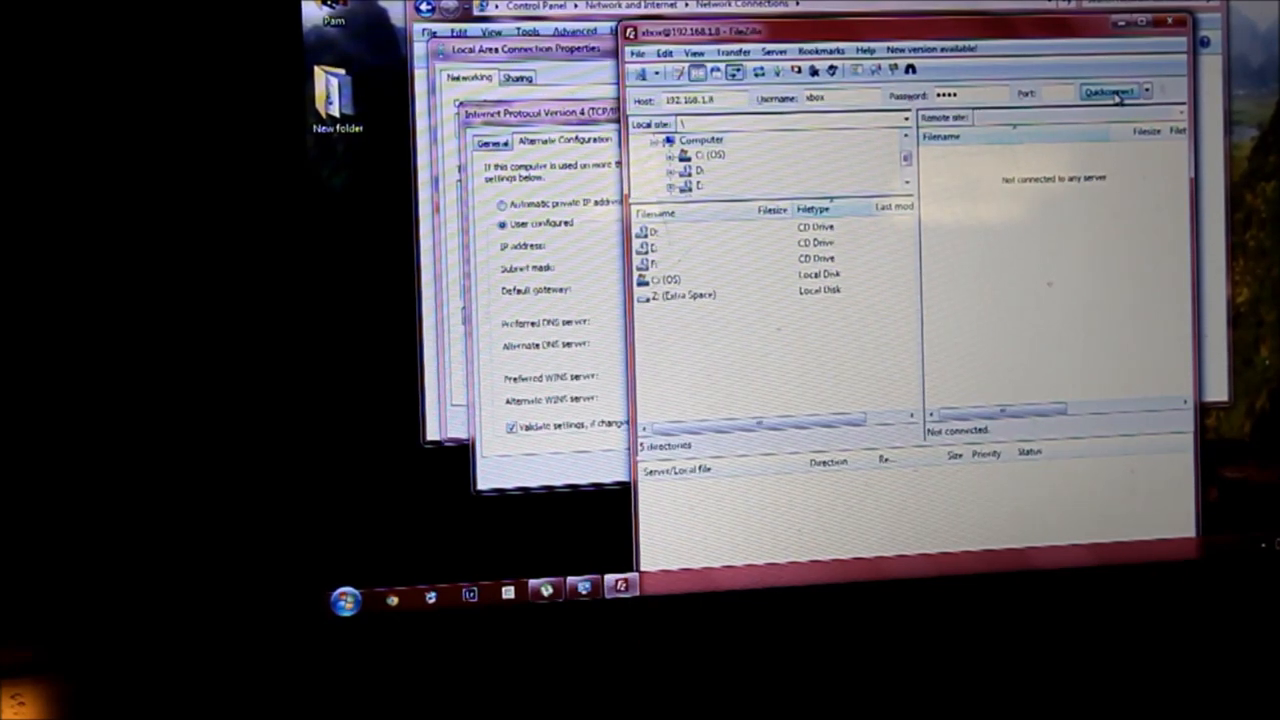
mouse_move(1020, 243)
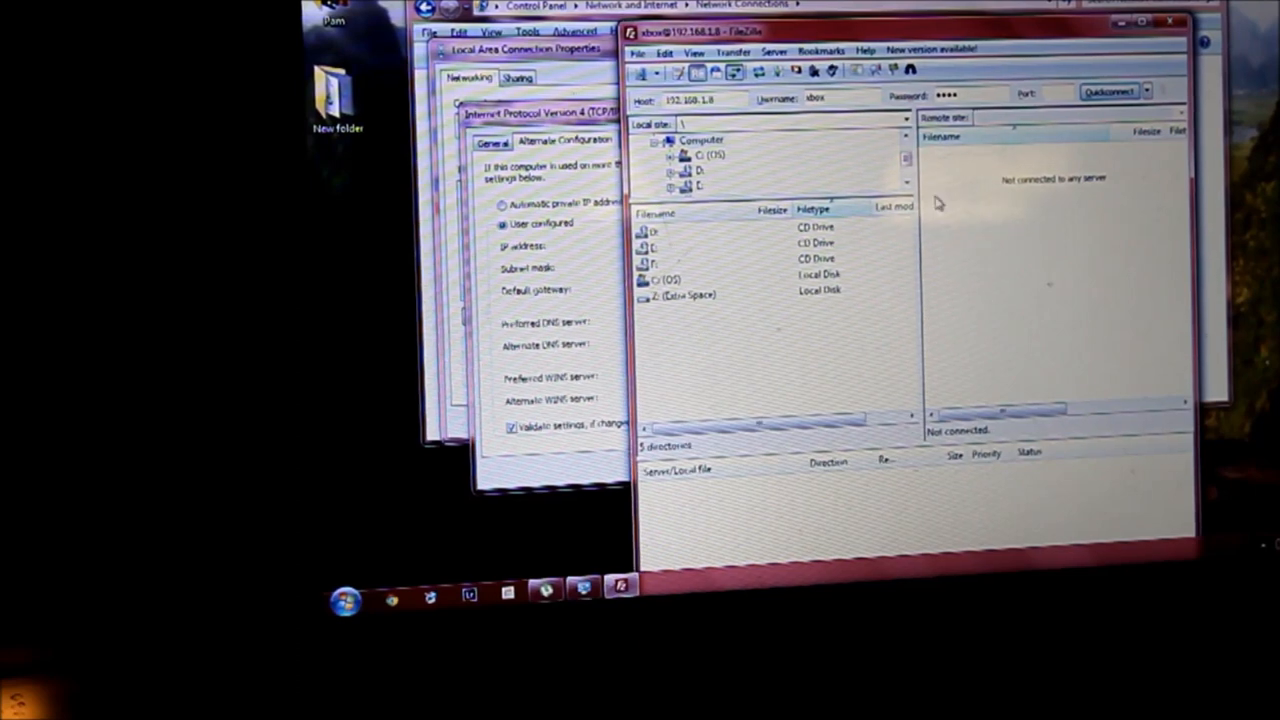
left_click(1108, 92)
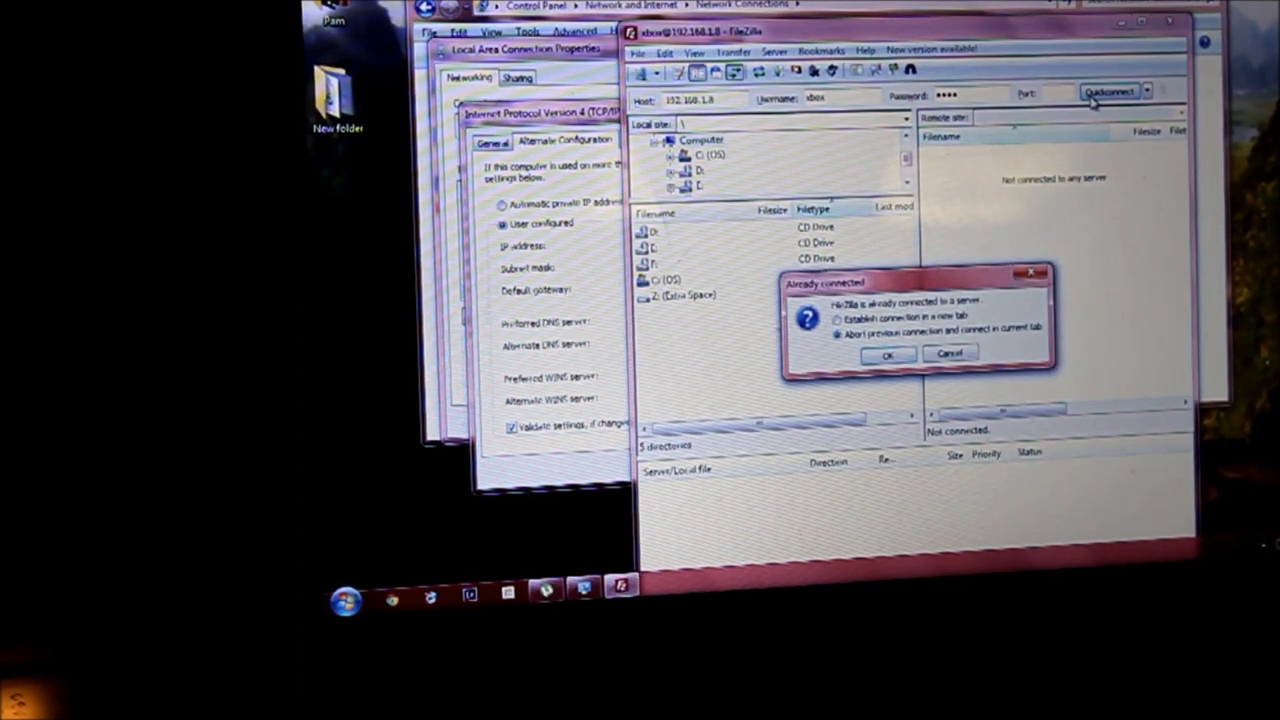
Step: Abort the previous connection, open the Shenmue II folder and copy Default.xbe to the desktop
left_click(886, 357)
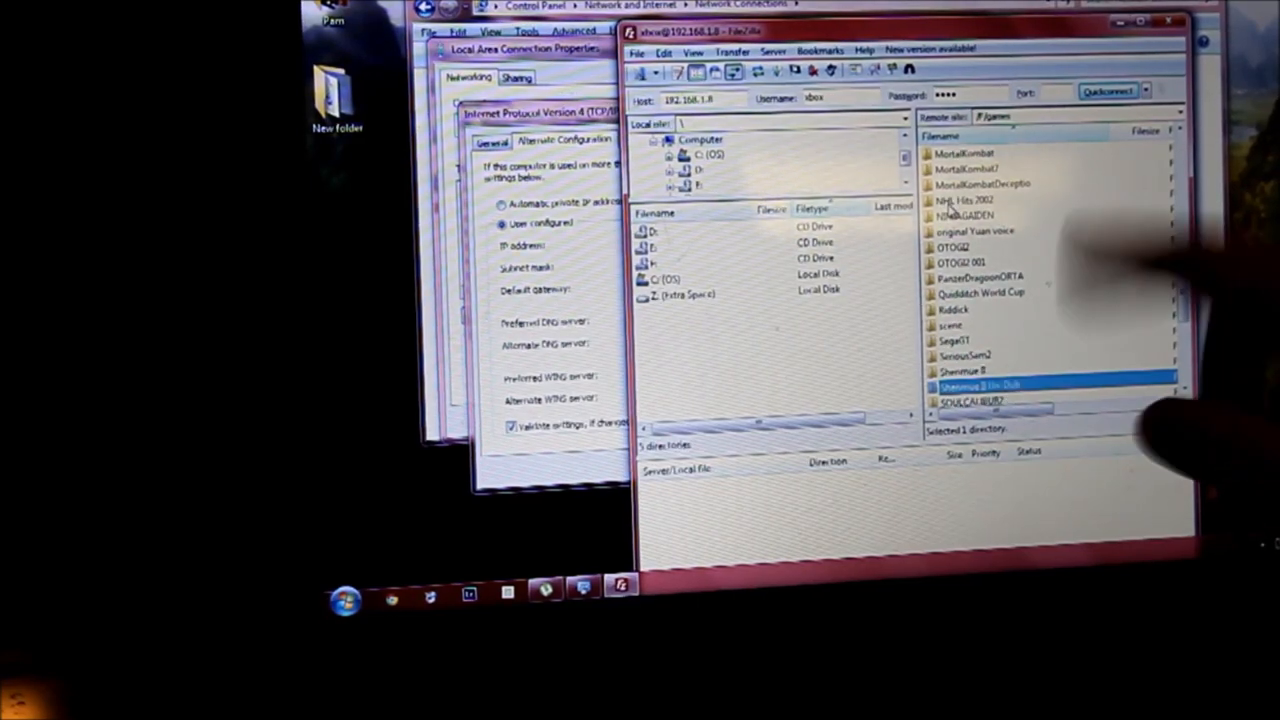
left_click(980, 371)
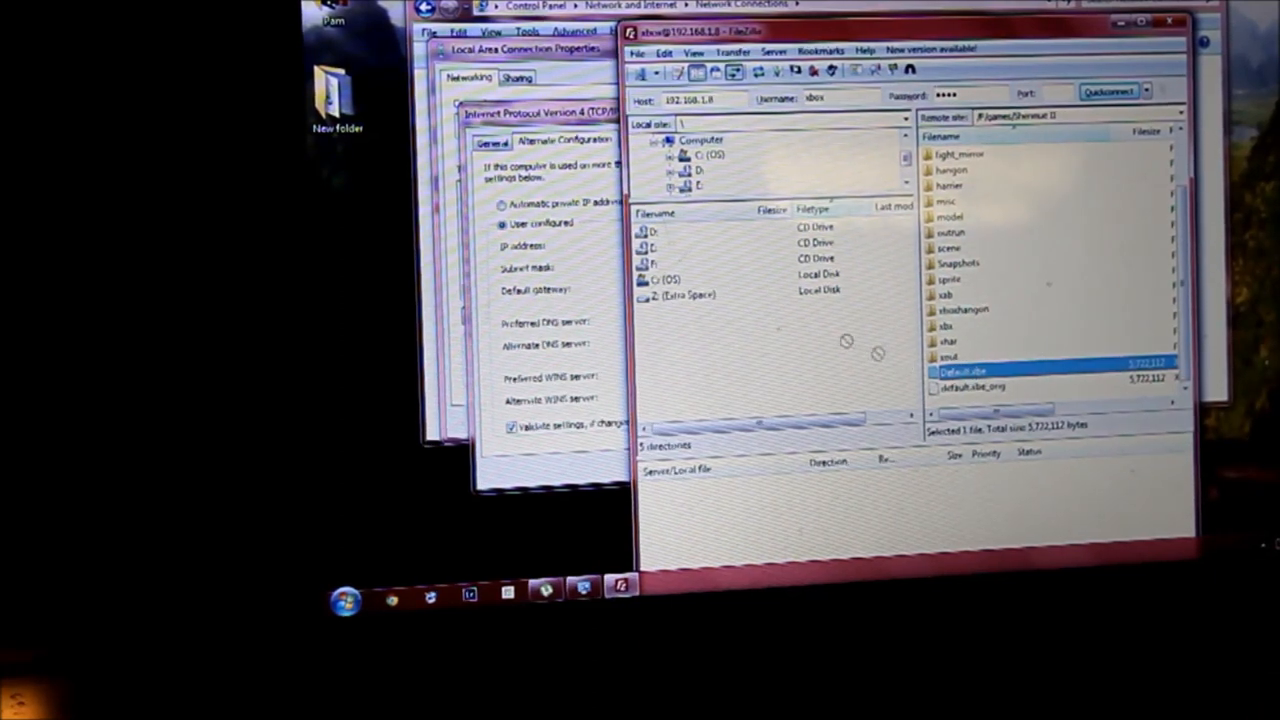
double_click(960, 371)
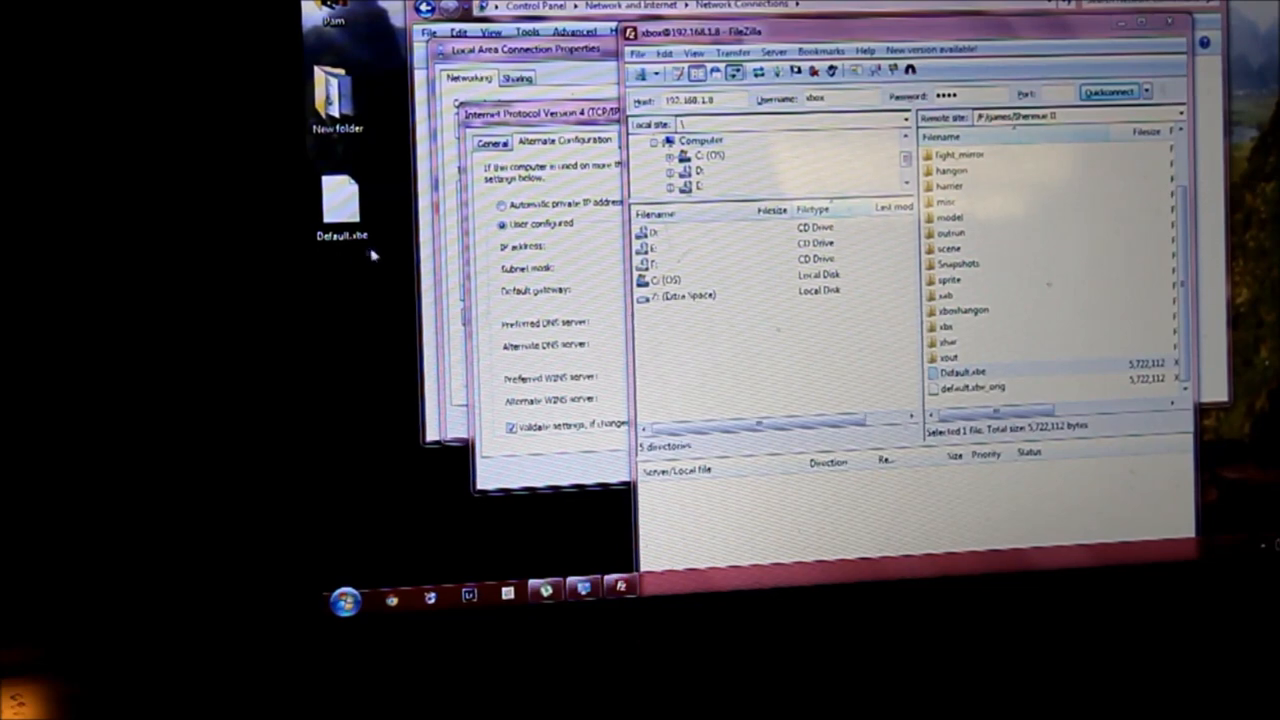
left_click(340, 205)
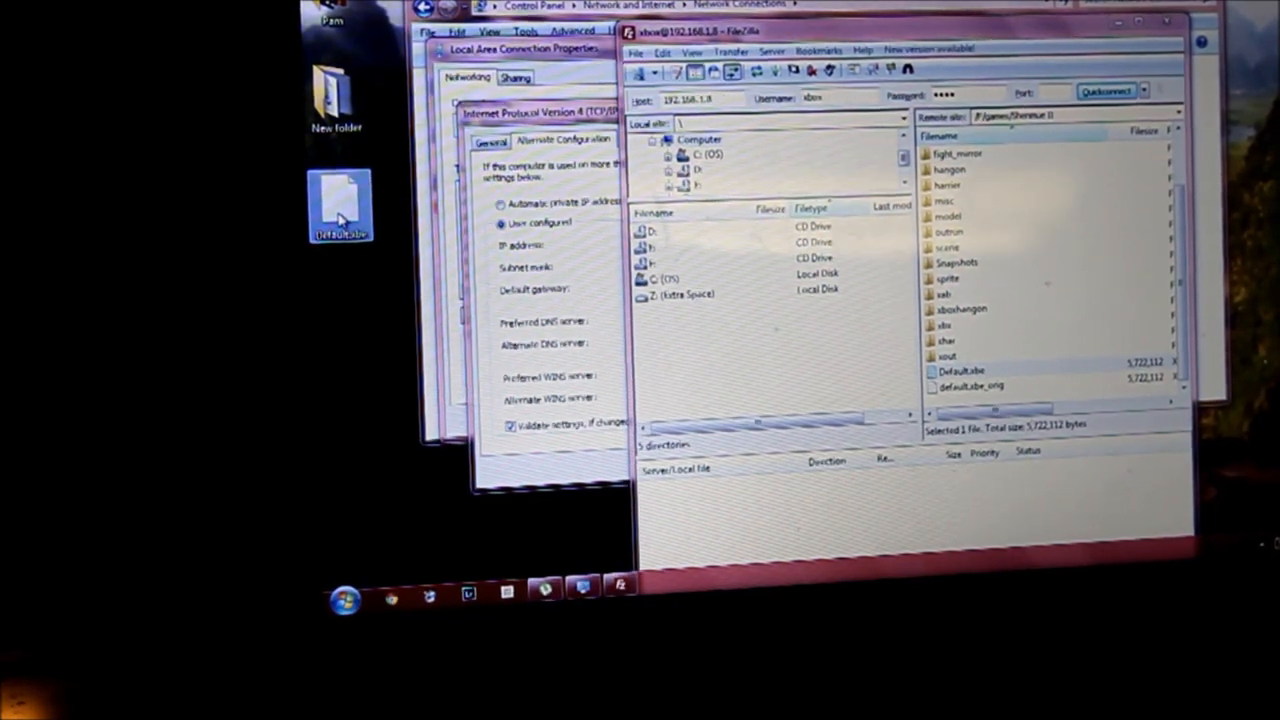